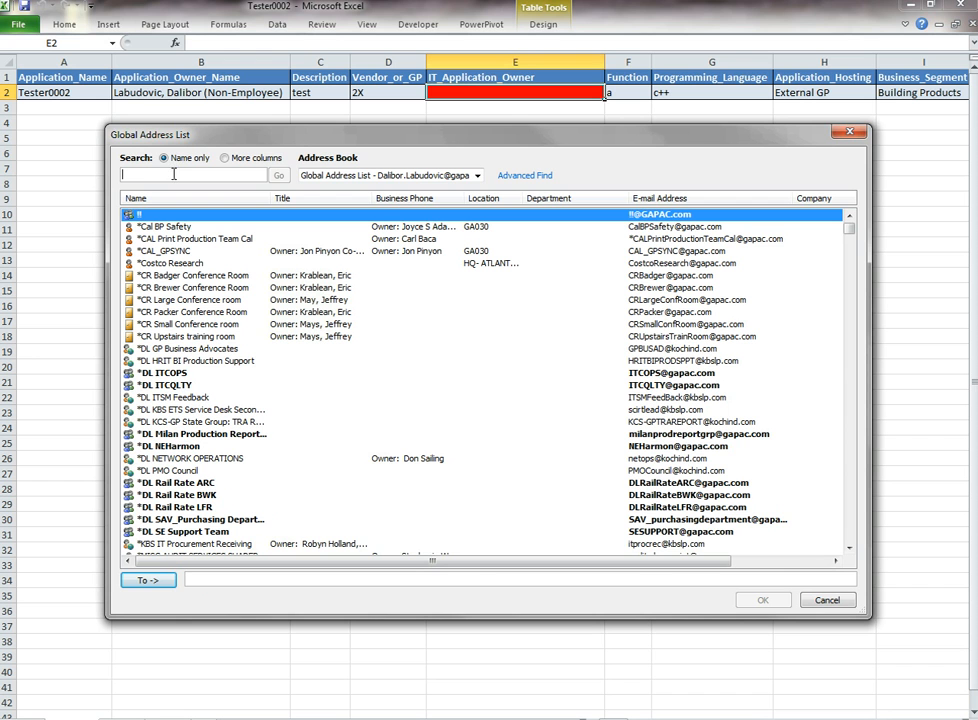
text(labudovic, dalibor)
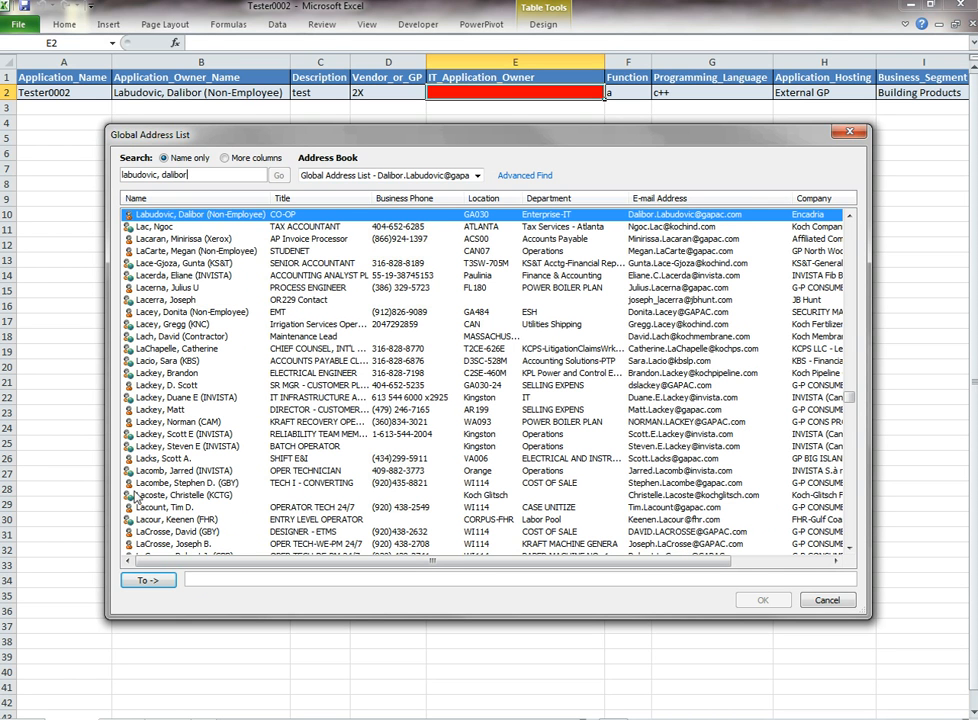
click(148, 580)
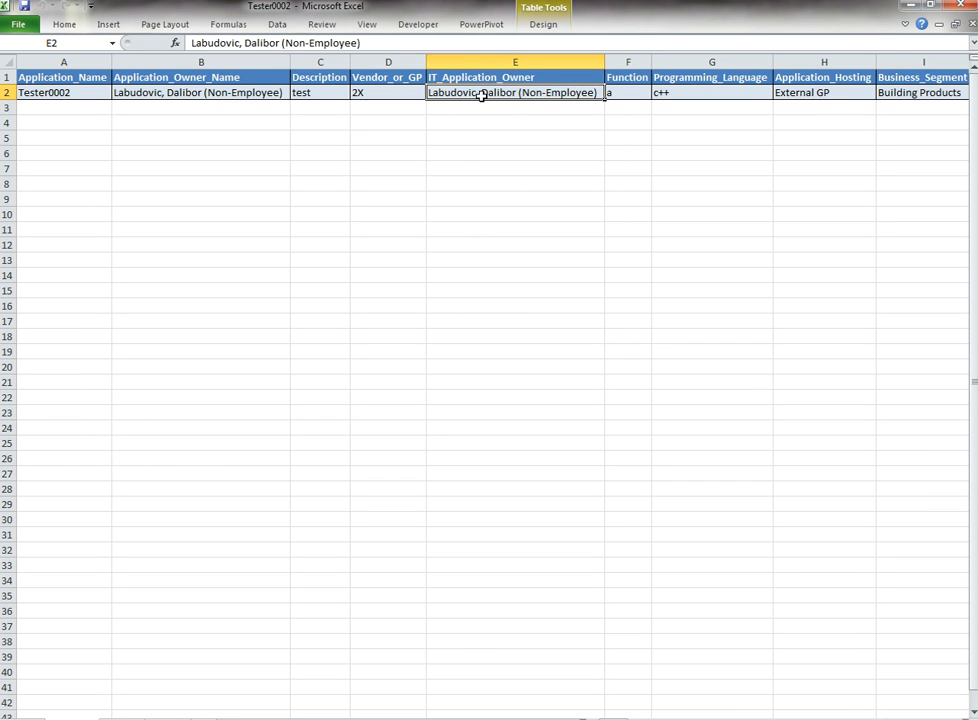
double_click(516, 92)
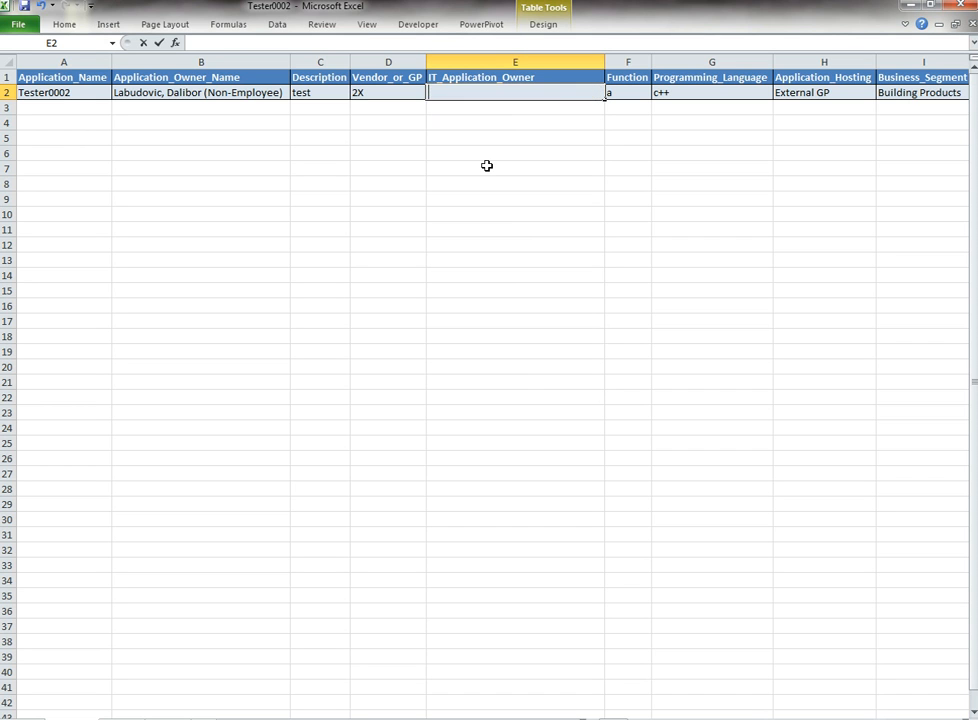
Step: Commit the empty E2, close Excel Options and launch Visual Basic from the Developer tools
click(516, 152)
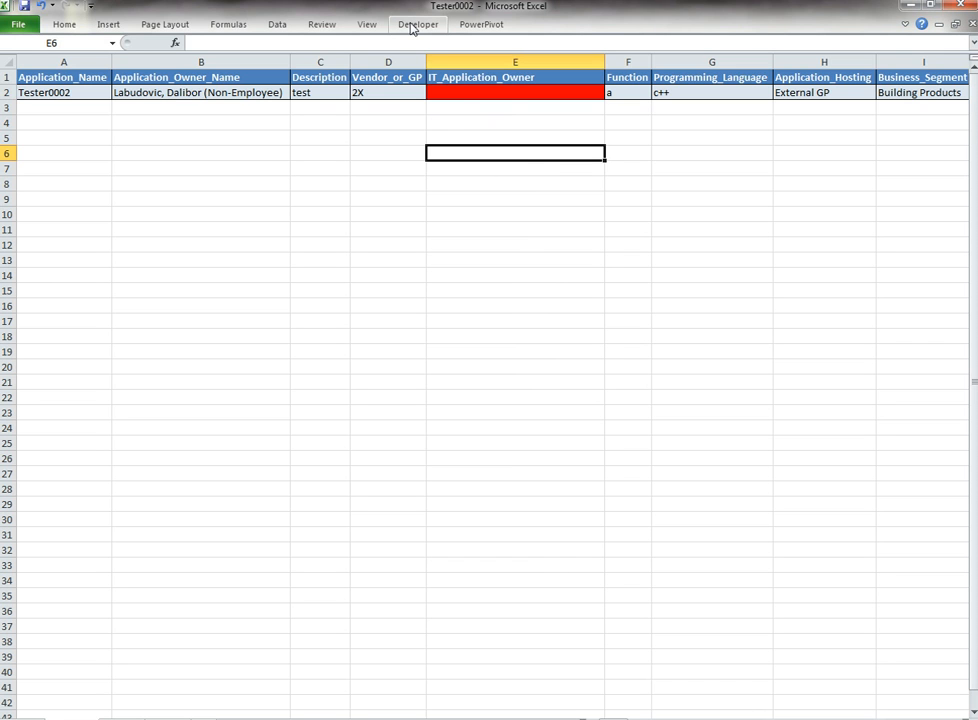
click(416, 24)
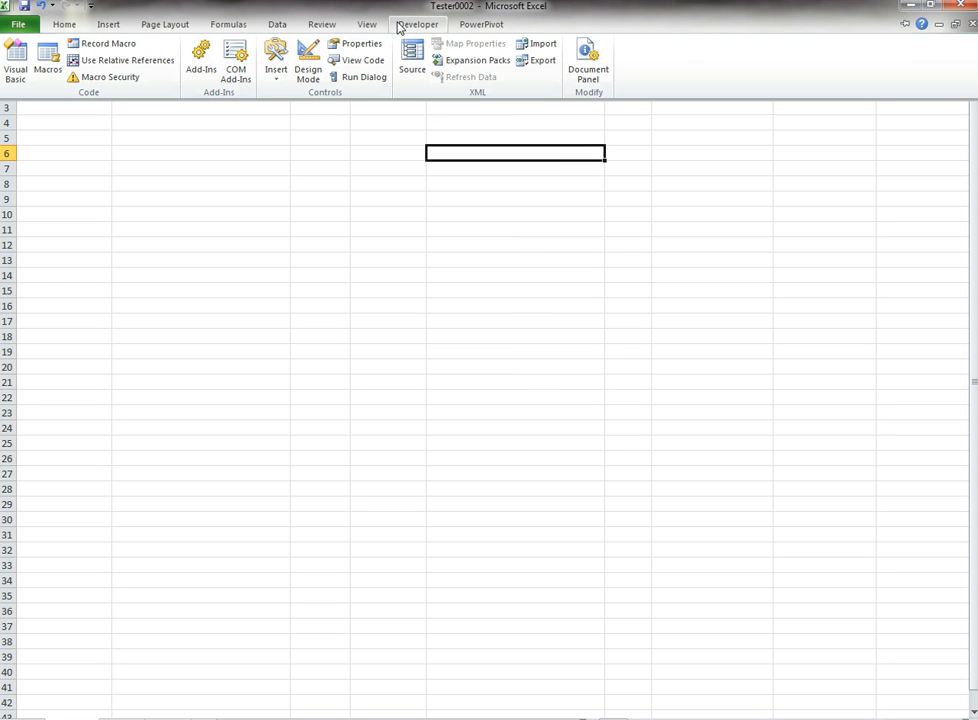
mouse_move(18, 24)
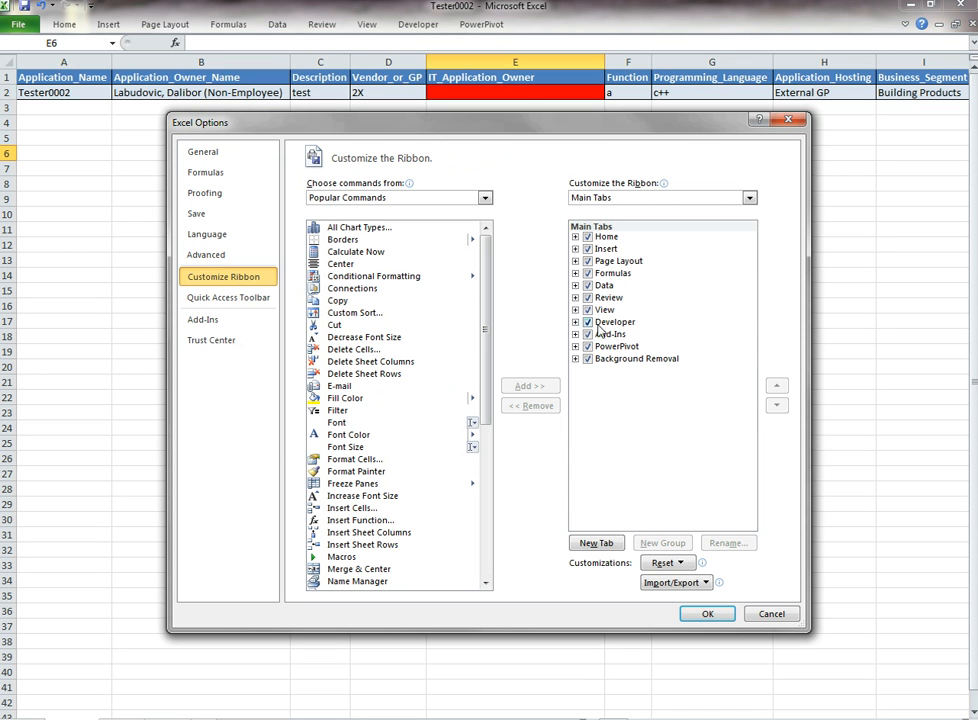
click(612, 320)
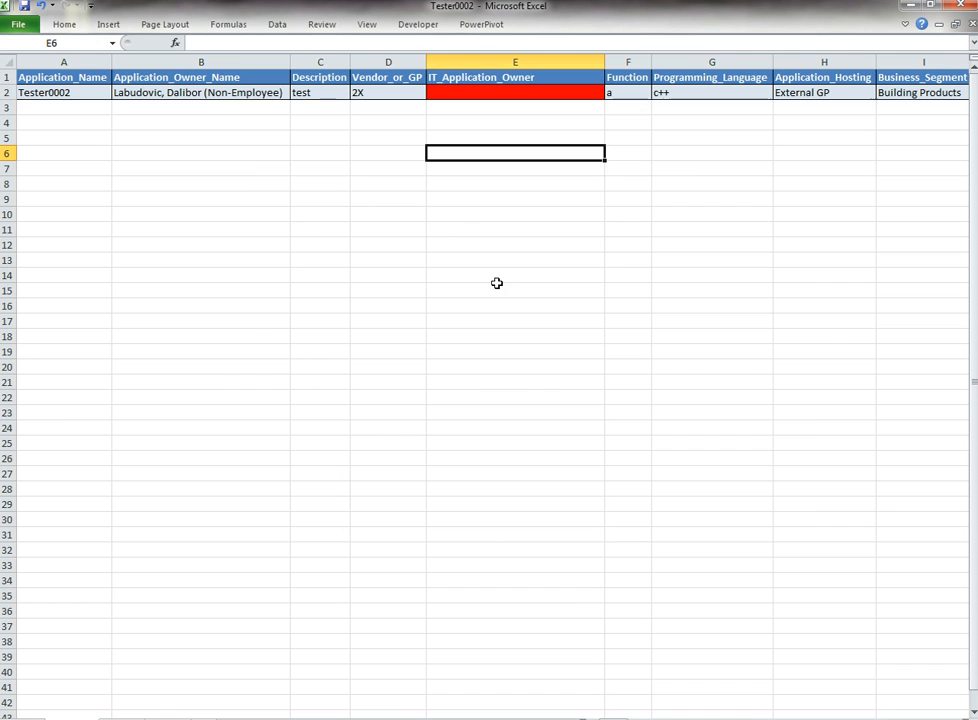
click(416, 24)
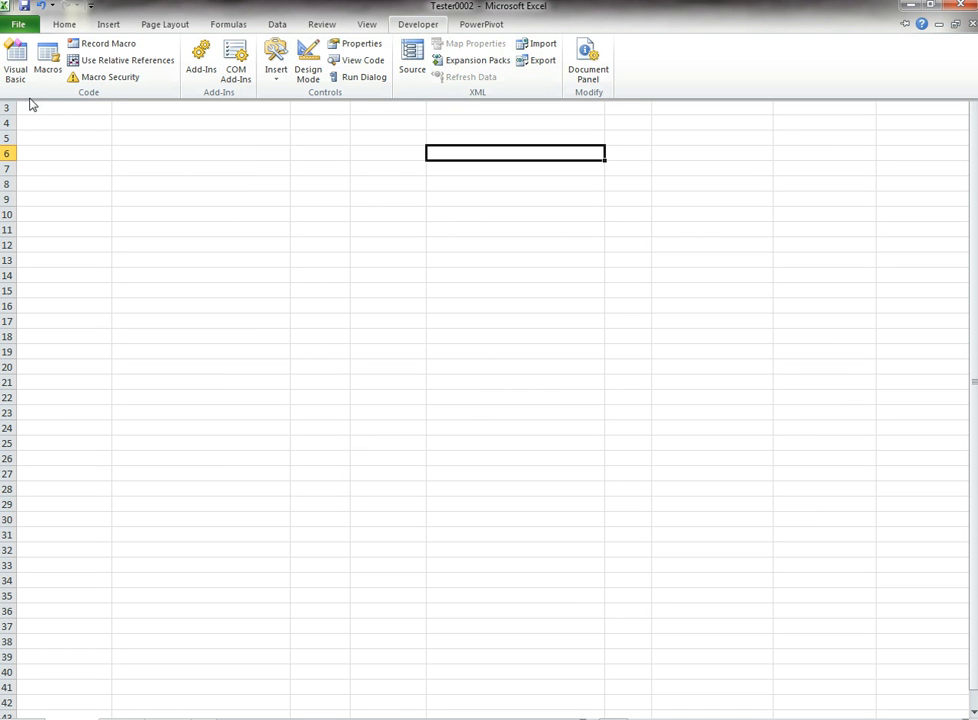
mouse_move(16, 58)
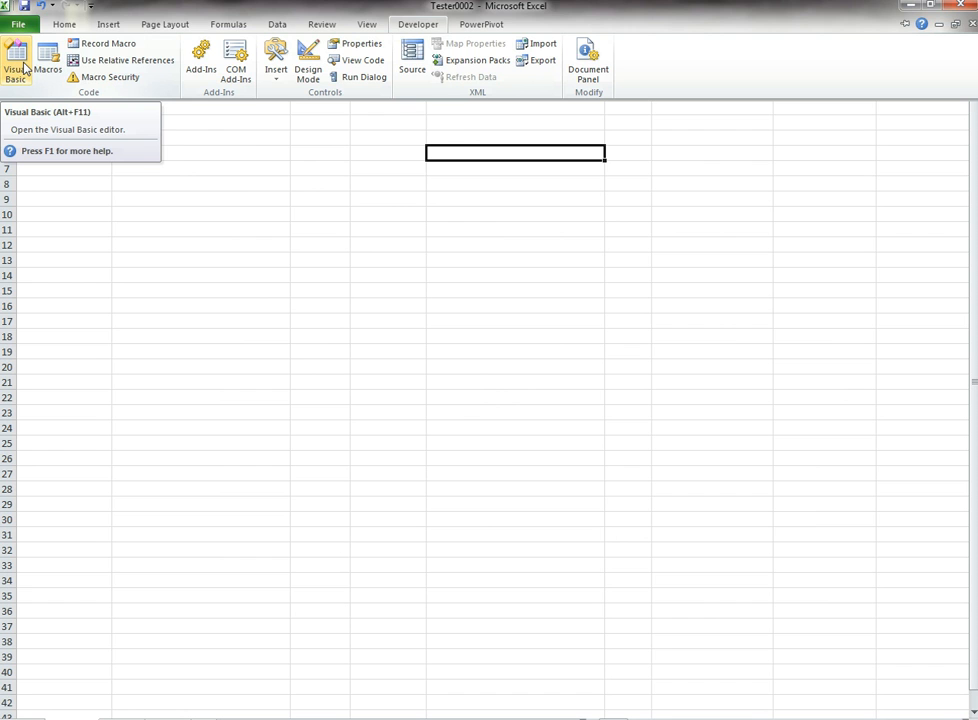
click(14, 60)
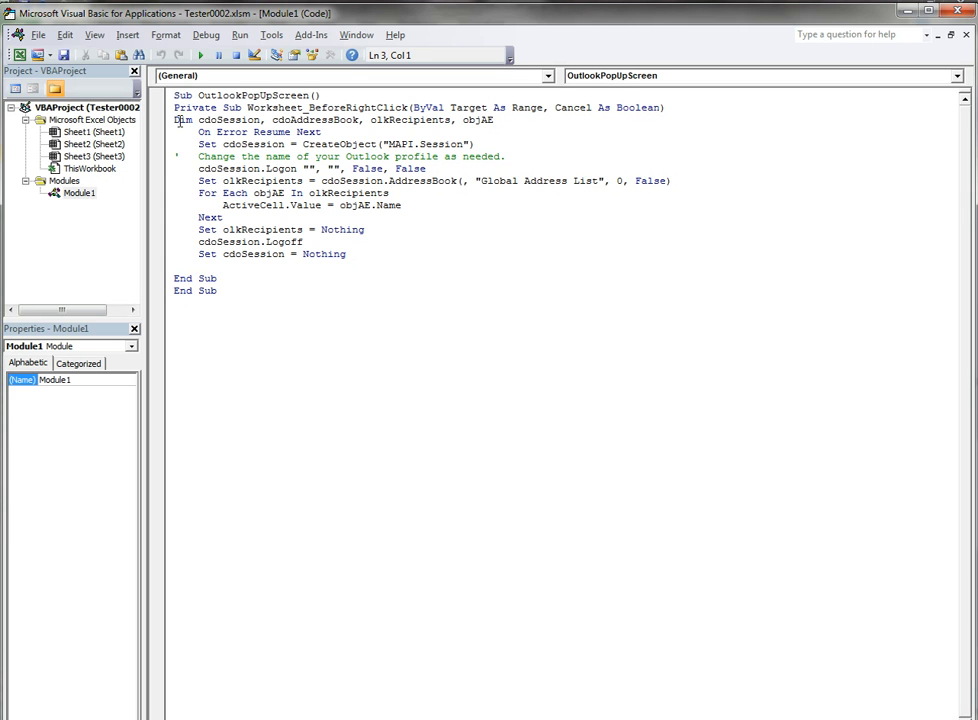
Step: Select and review Module1's Worksheet_BeforeRightClick code, then deselect it
drag(176, 120, 348, 252)
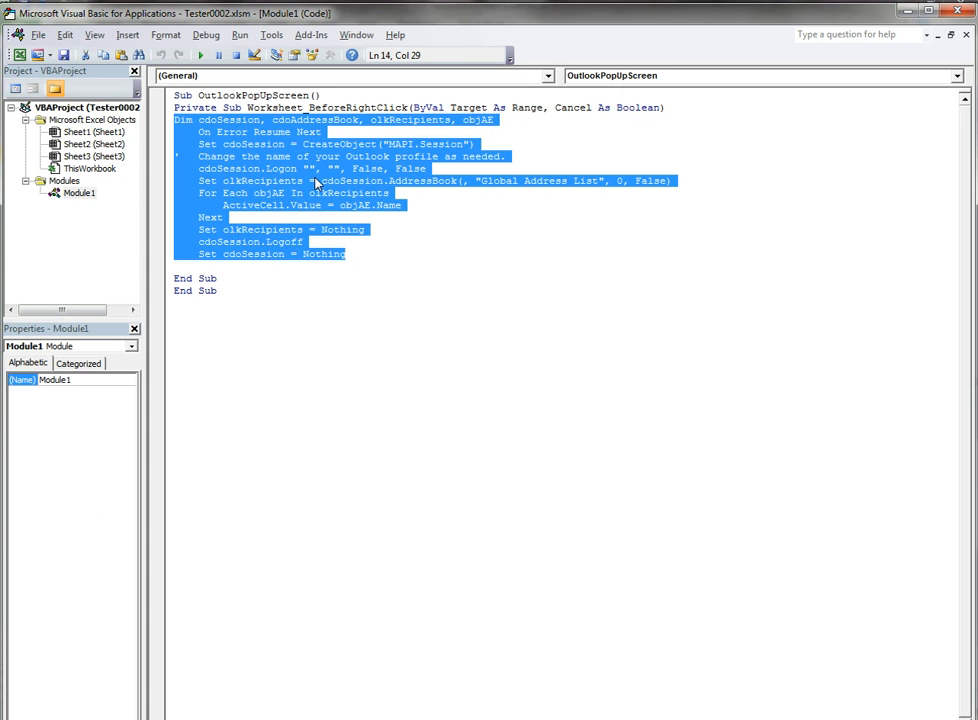
click(190, 108)
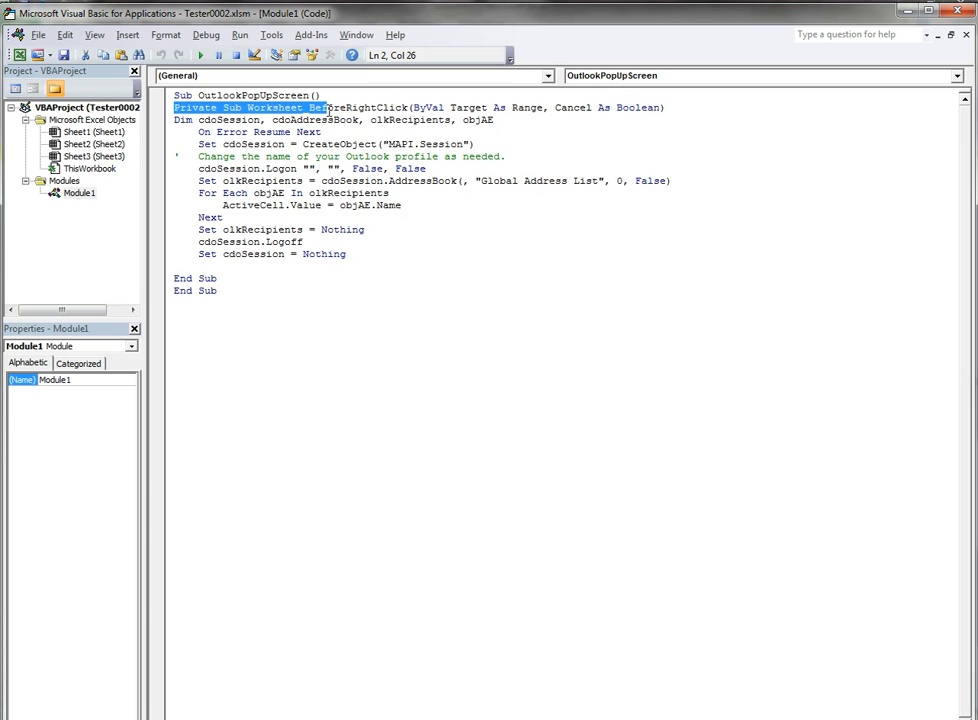
click(368, 108)
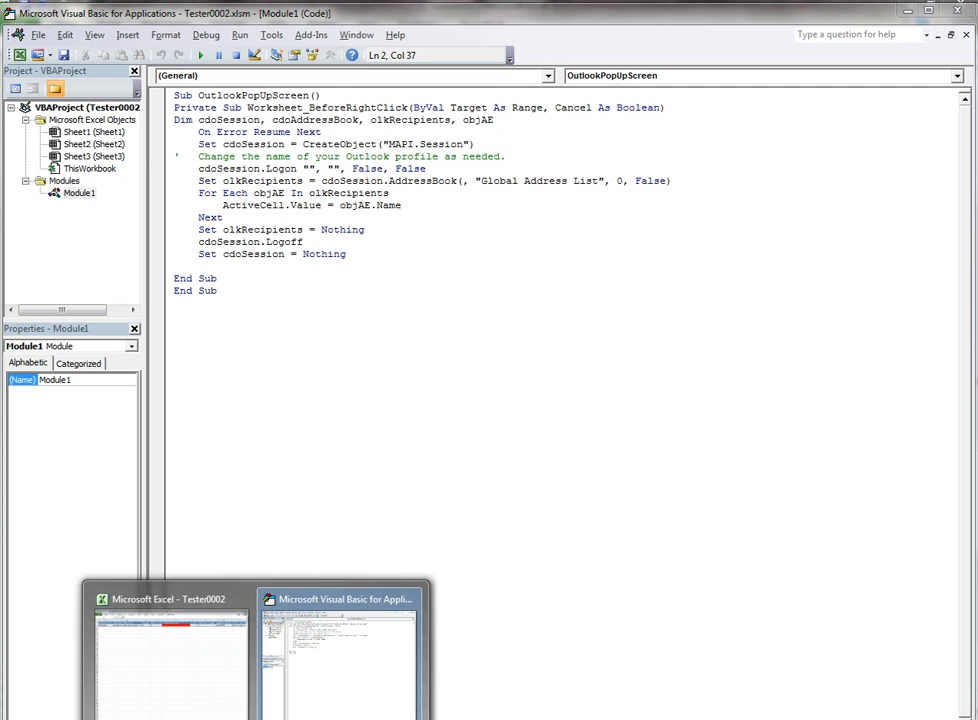
click(170, 656)
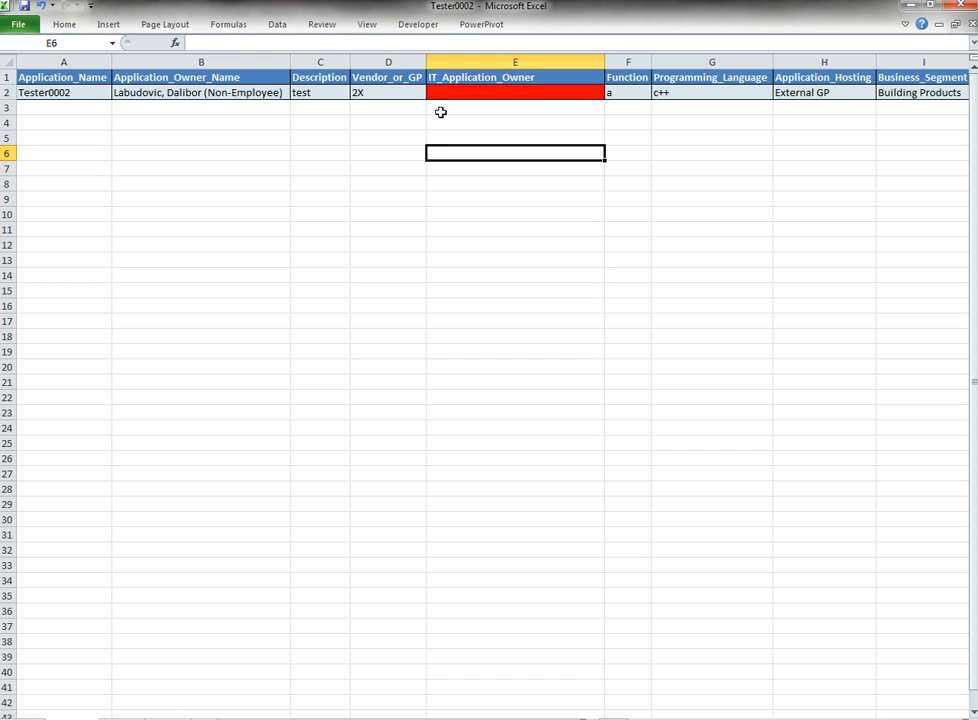
click(516, 200)
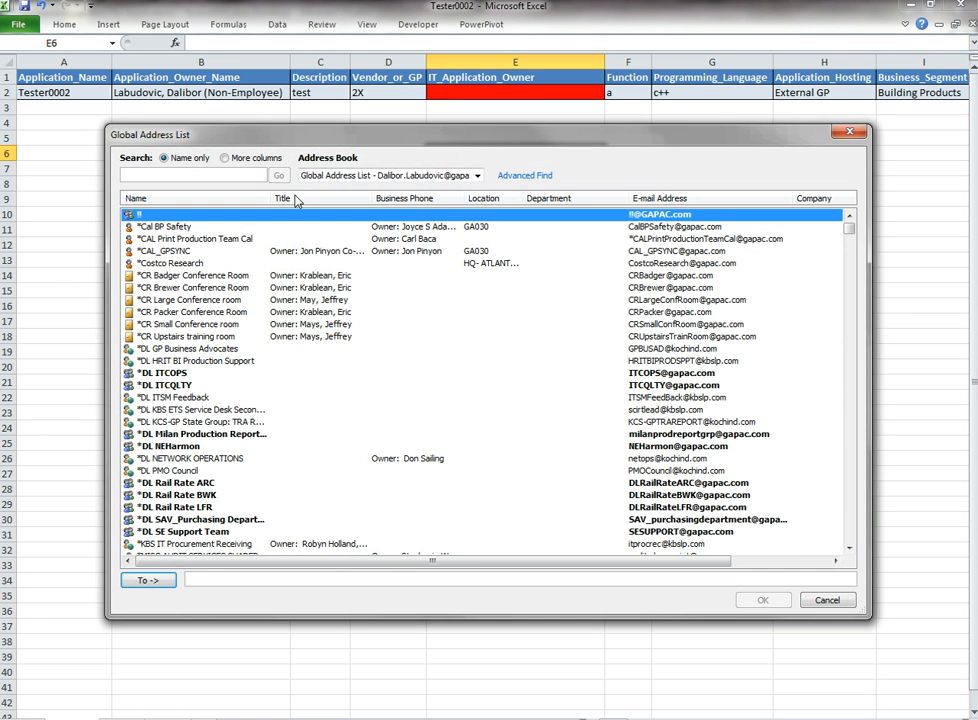
click(164, 374)
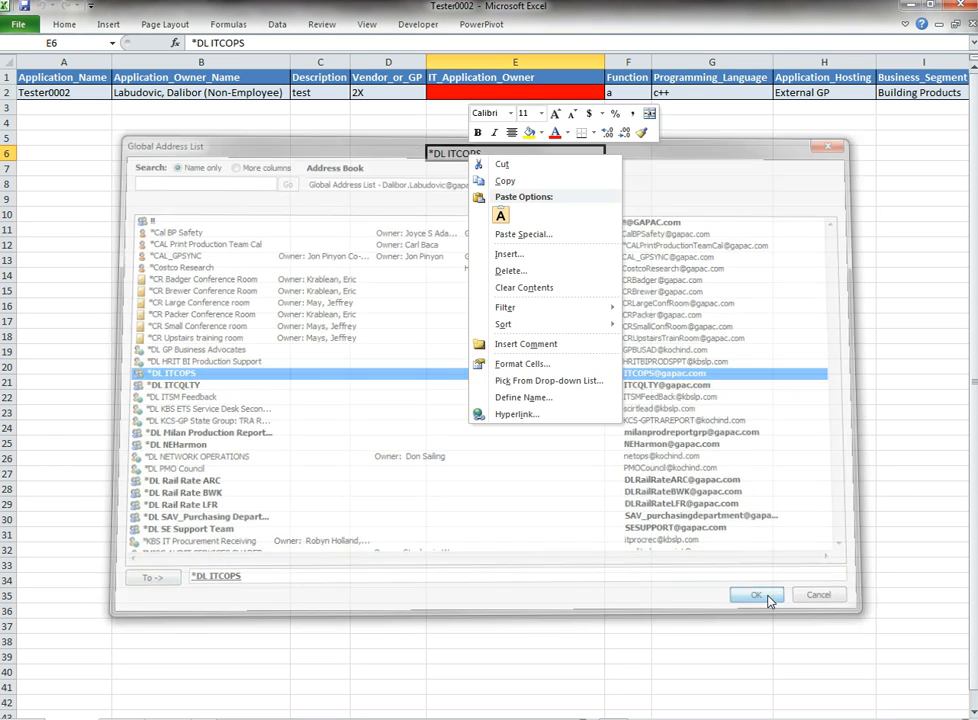
click(756, 596)
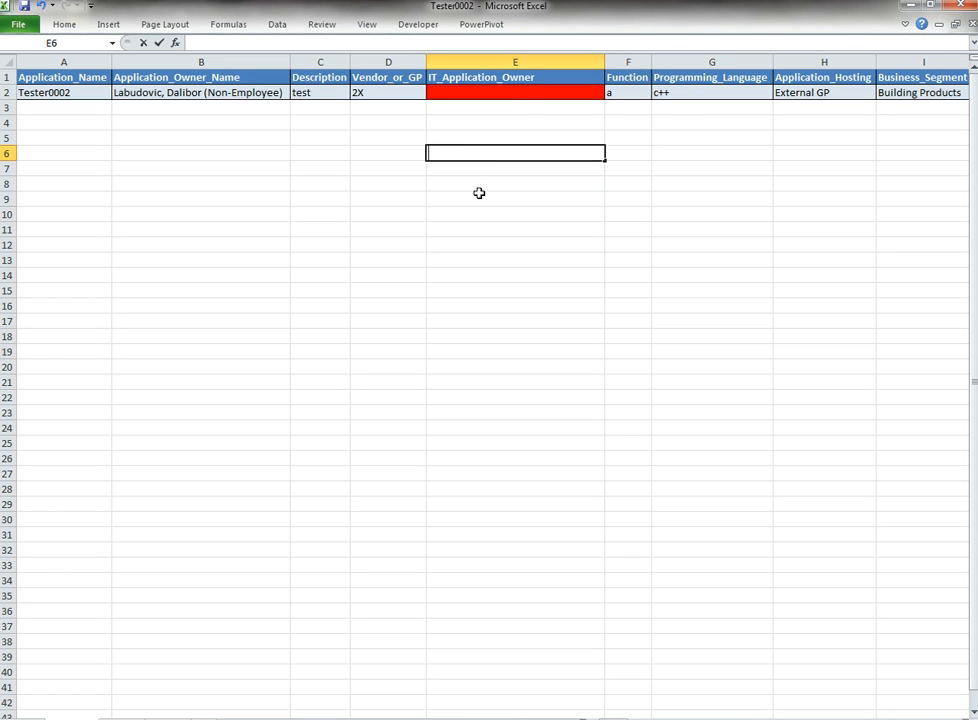
click(516, 122)
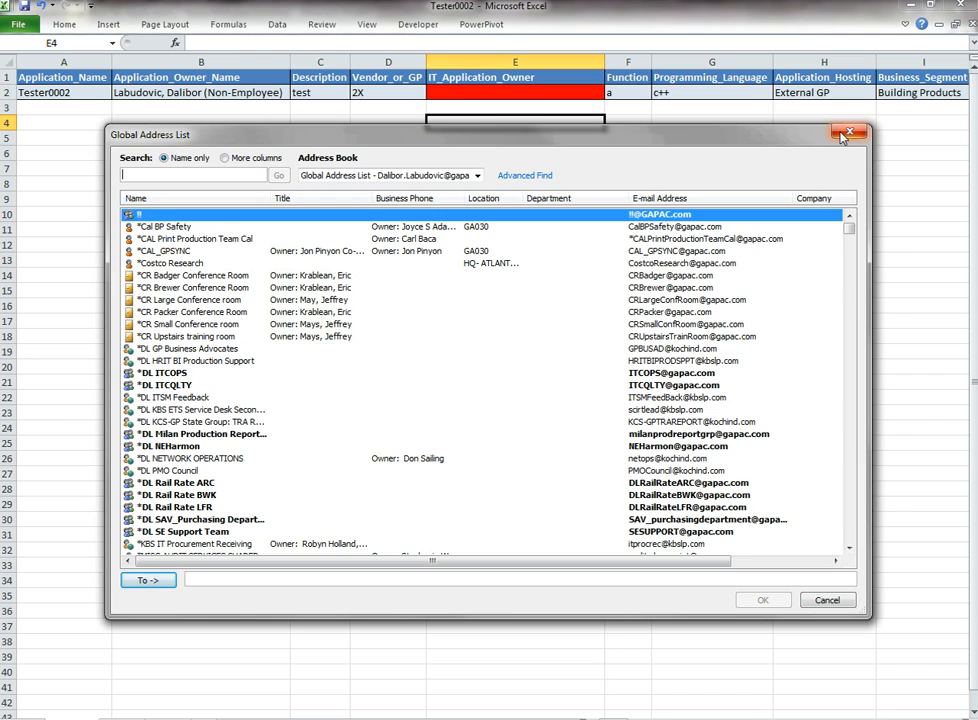
click(848, 132)
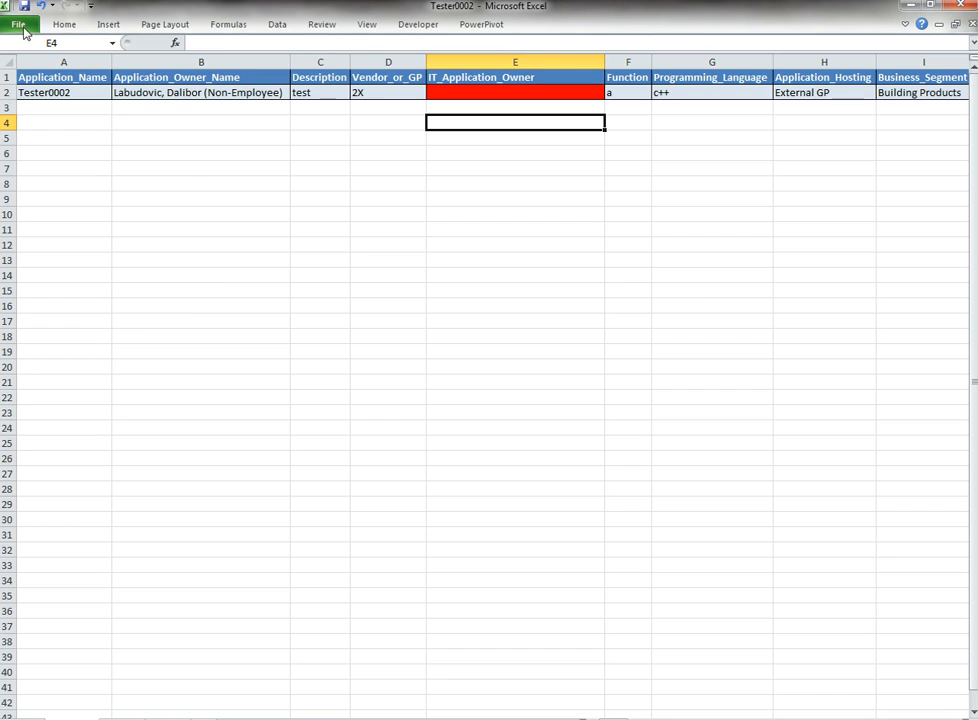
Step: Save Tester0002 as an Excel Macro-Enabled Workbook in the Application Portfolio folder
click(18, 24)
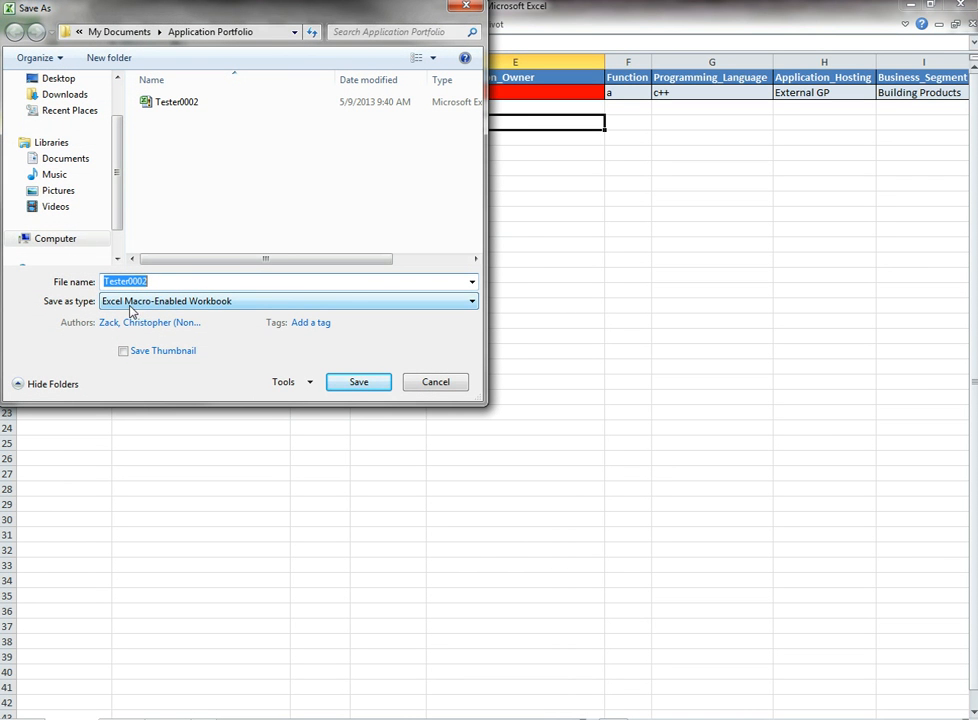
mouse_move(192, 312)
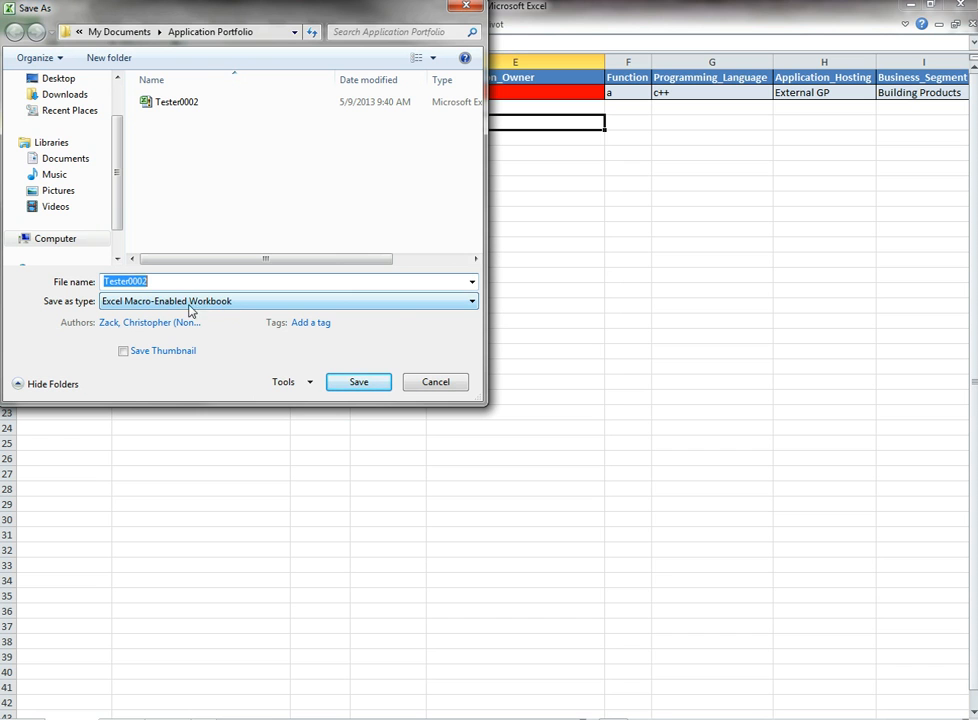
click(358, 382)
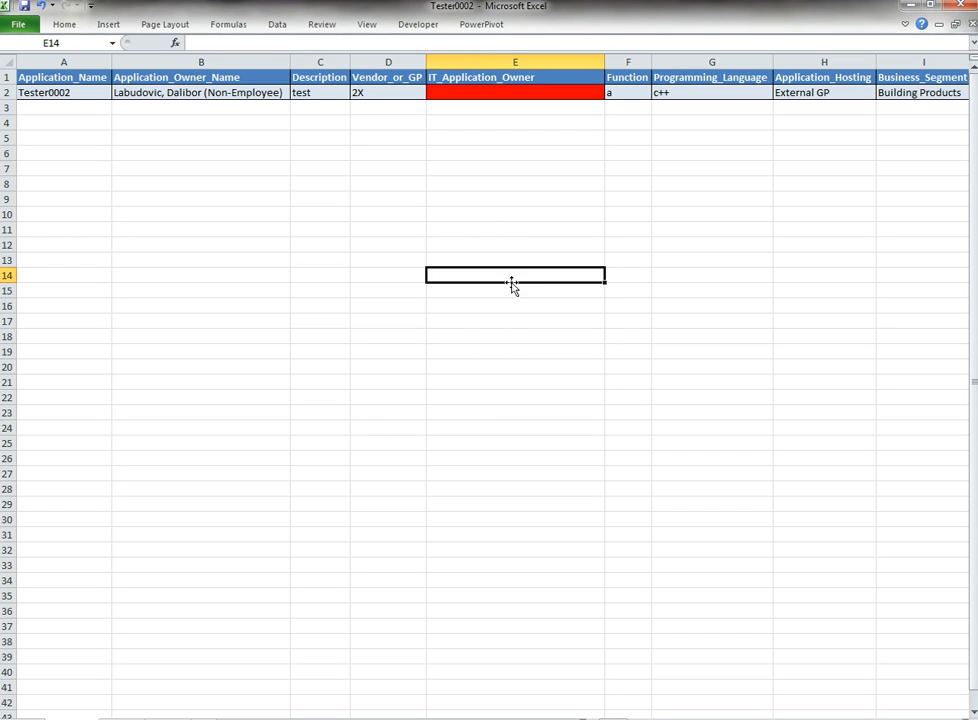